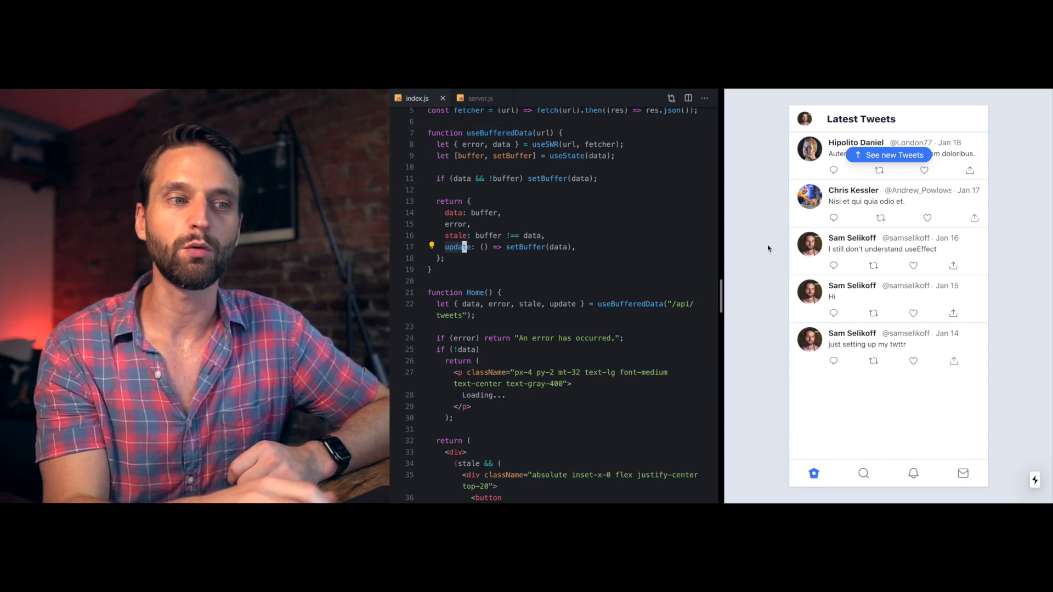
- Load the buffered newer tweets via the See new Tweets button in the preview
left_click(888, 154)
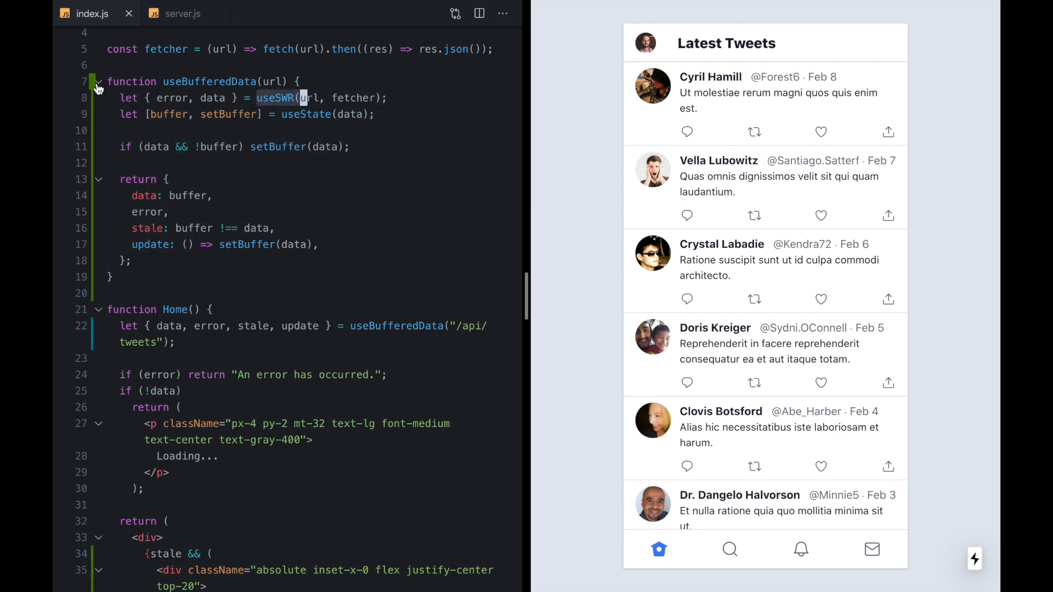
- Fold the useBufferedData hook on line 7 and select its call in Home
left_click(97, 82)
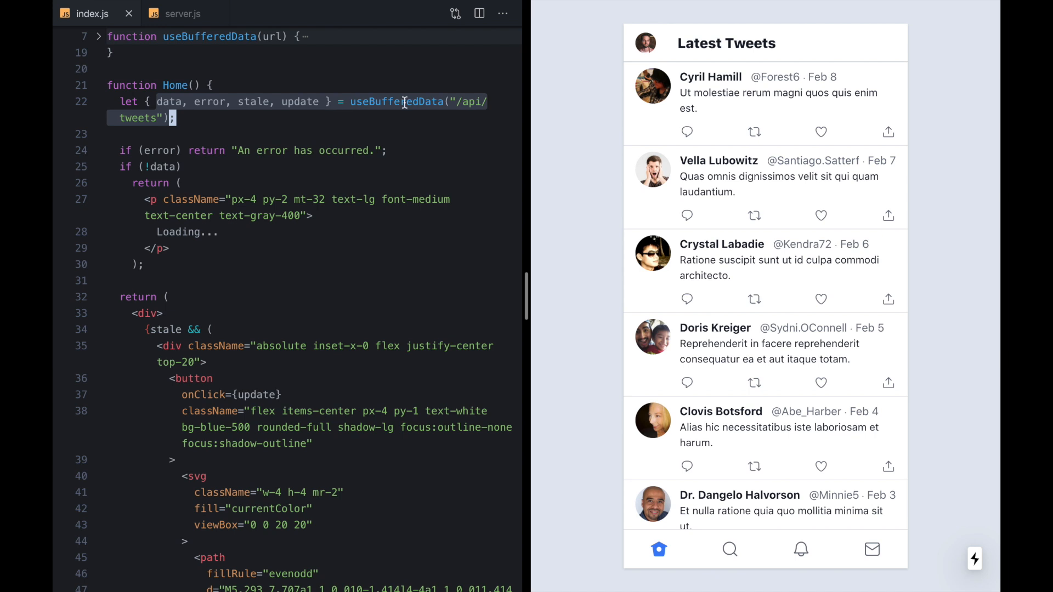
double_click(208, 102)
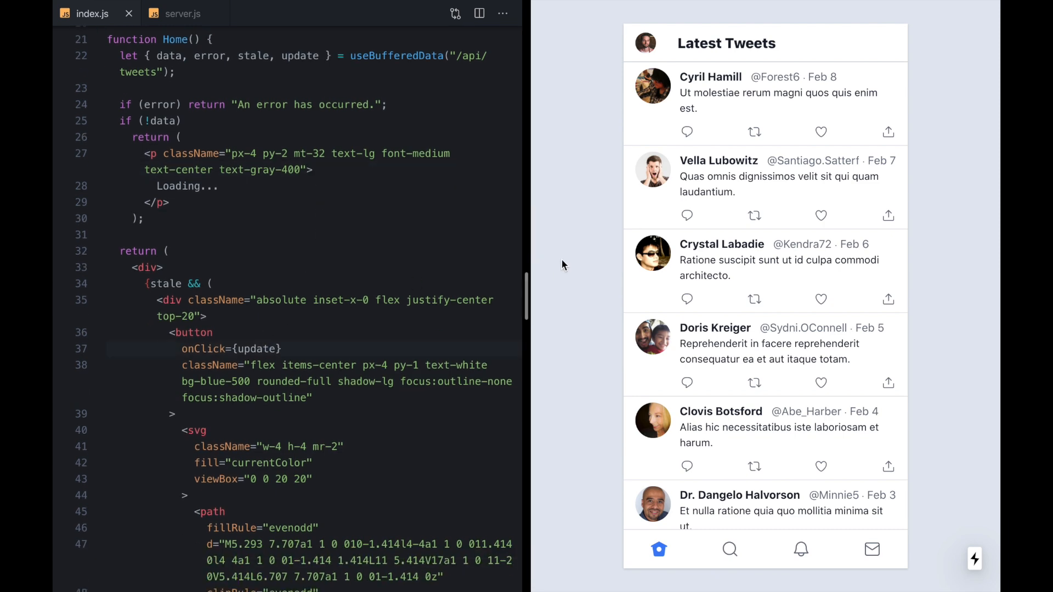
- Scroll the feed and toggle Explore and Home until the stale-data prompt reappears
scroll("down", 3)
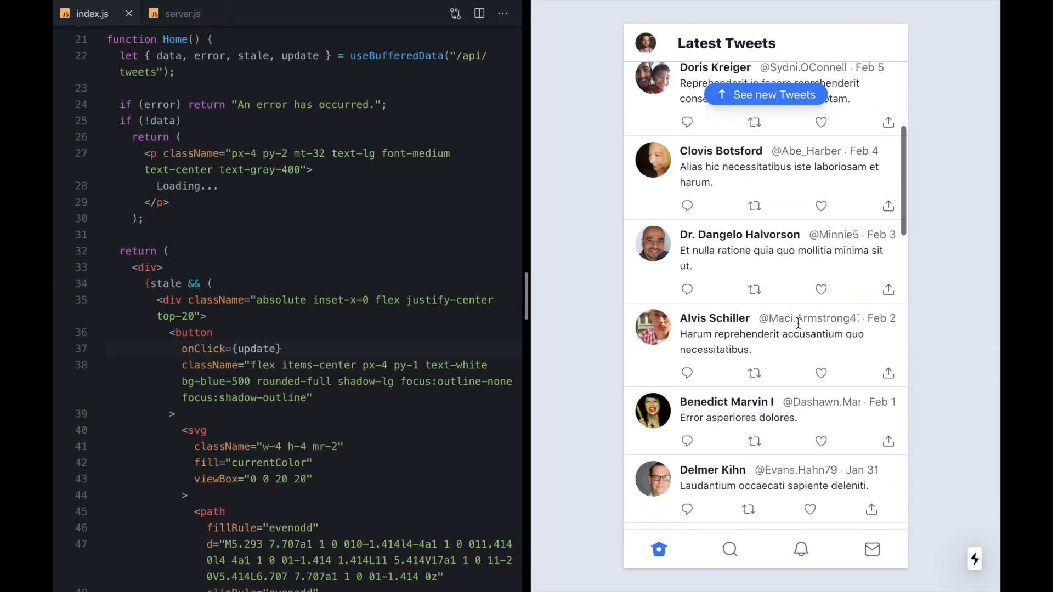
left_click(765, 95)
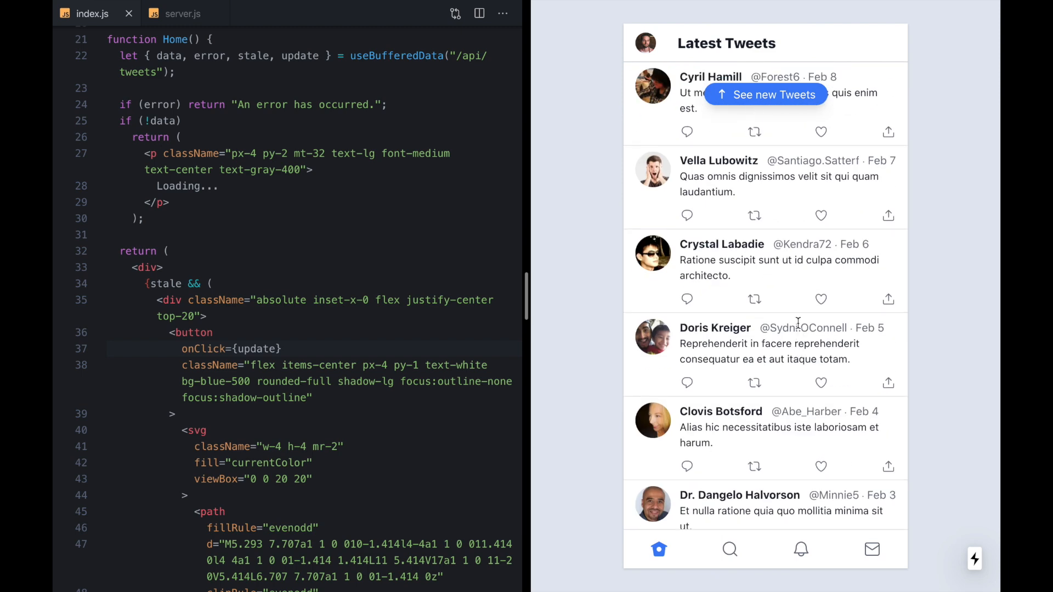
mouse_move(683, 575)
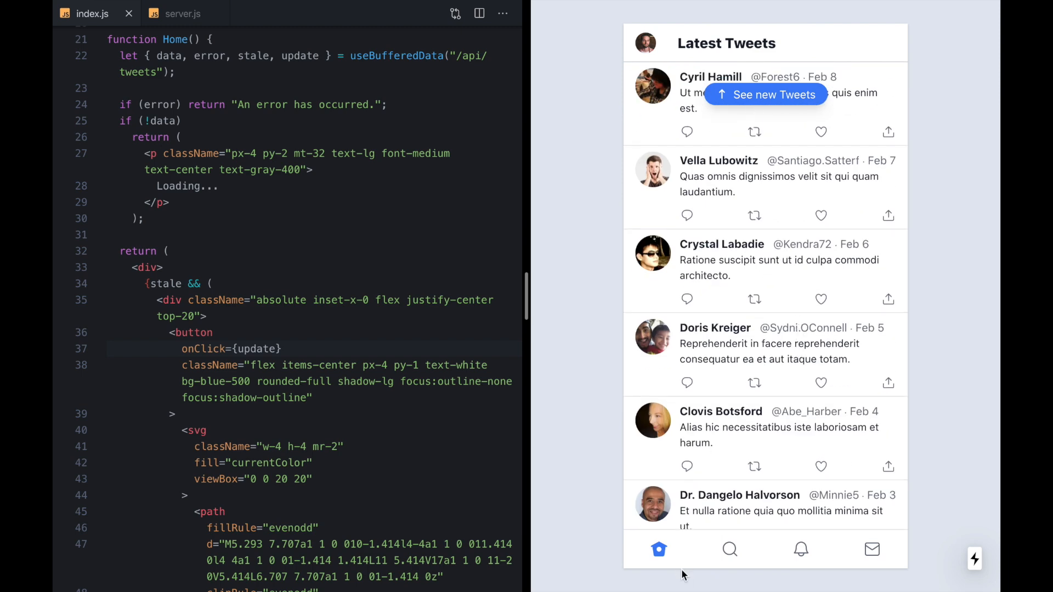
left_click(729, 549)
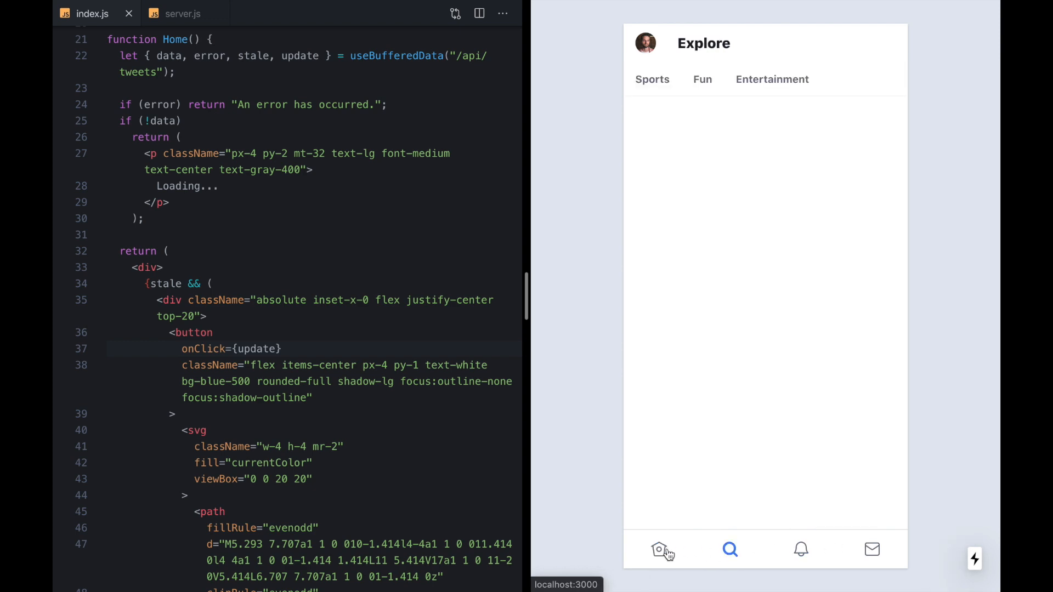
left_click(659, 549)
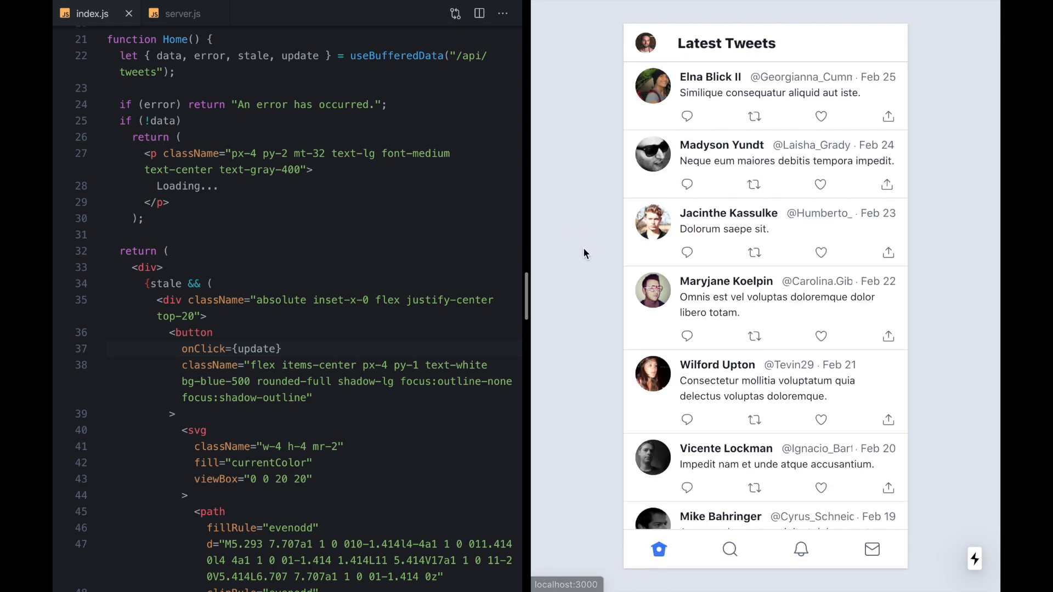
left_click(729, 548)
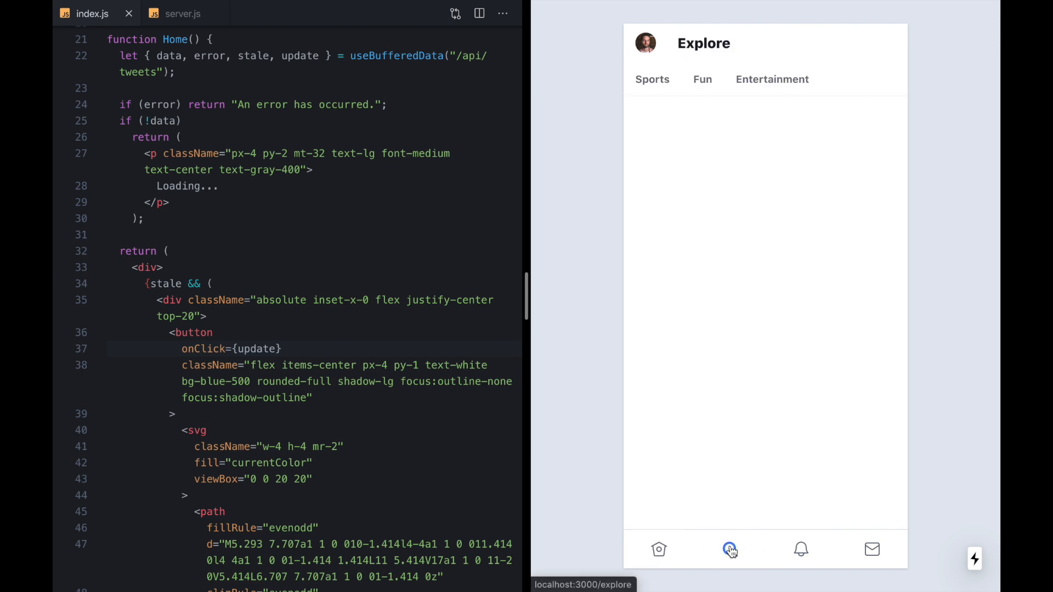
left_click(657, 549)
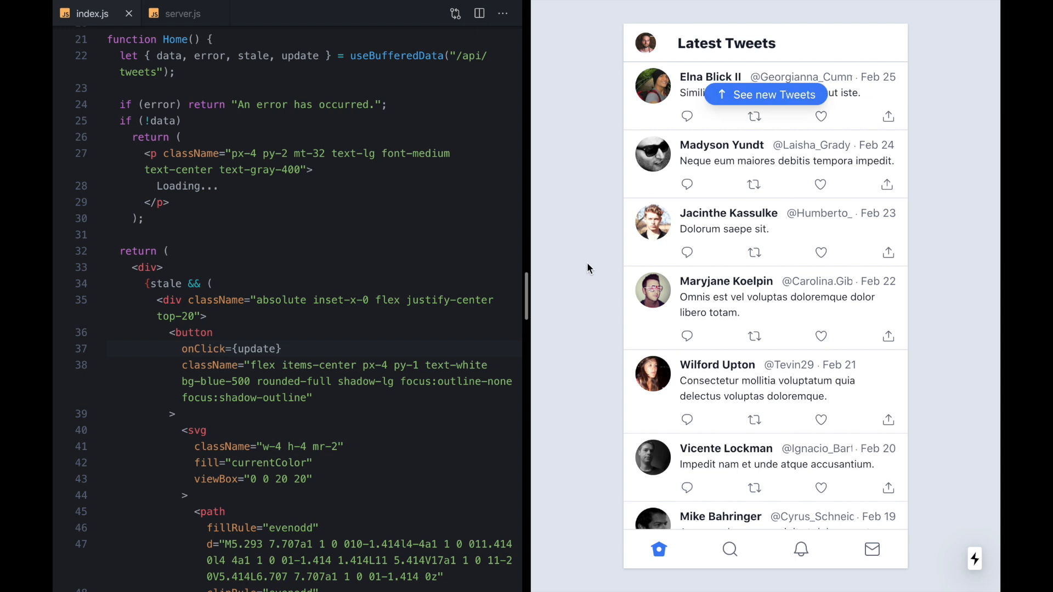
mouse_move(780, 107)
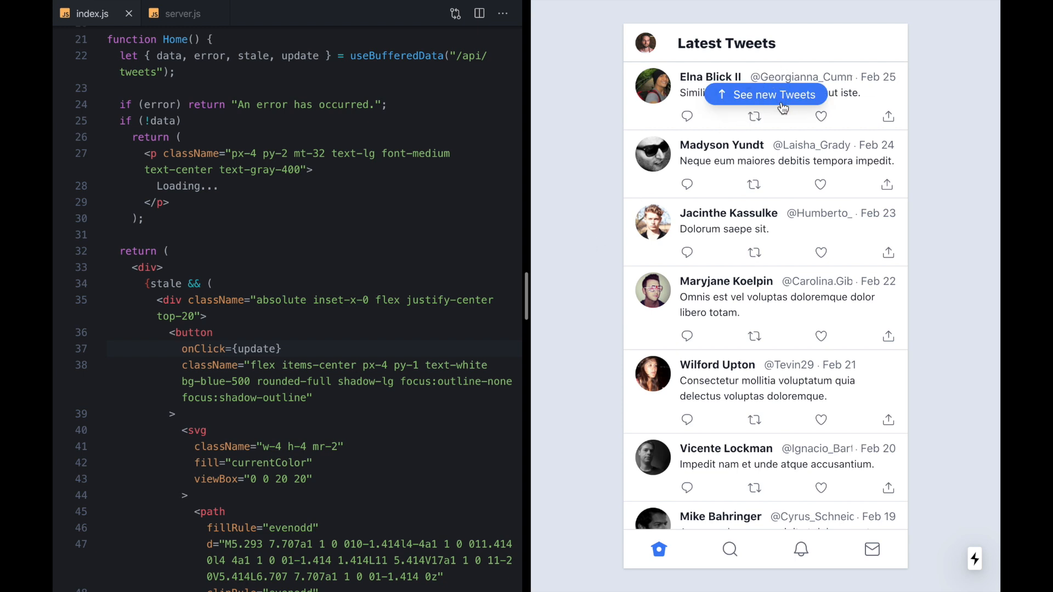